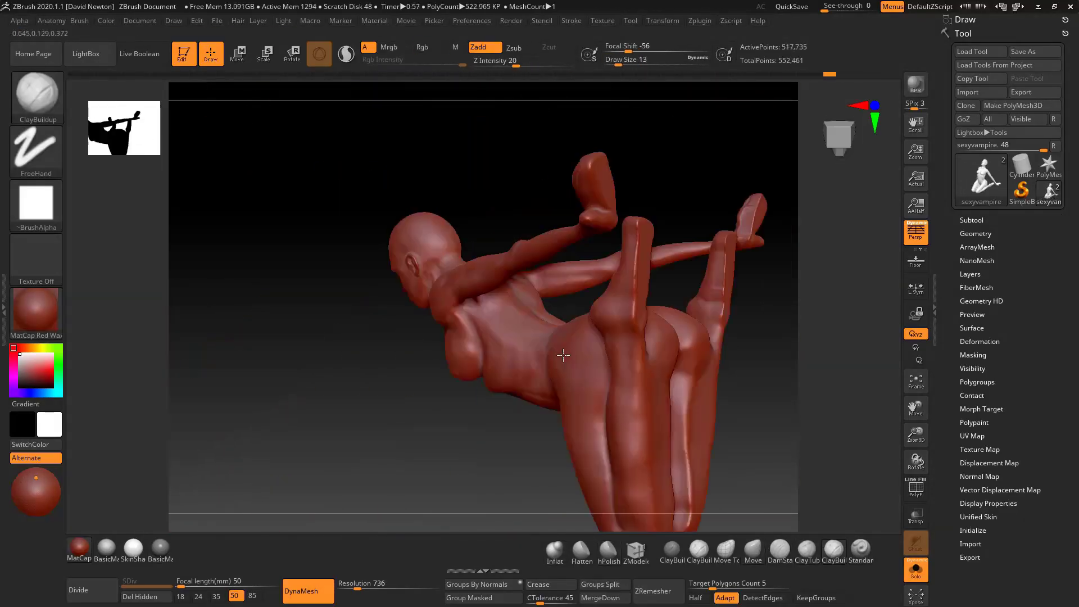
Detail the torso with ClayBuildup at higher DynaMesh resolution and mask the chest band area
click(979, 66)
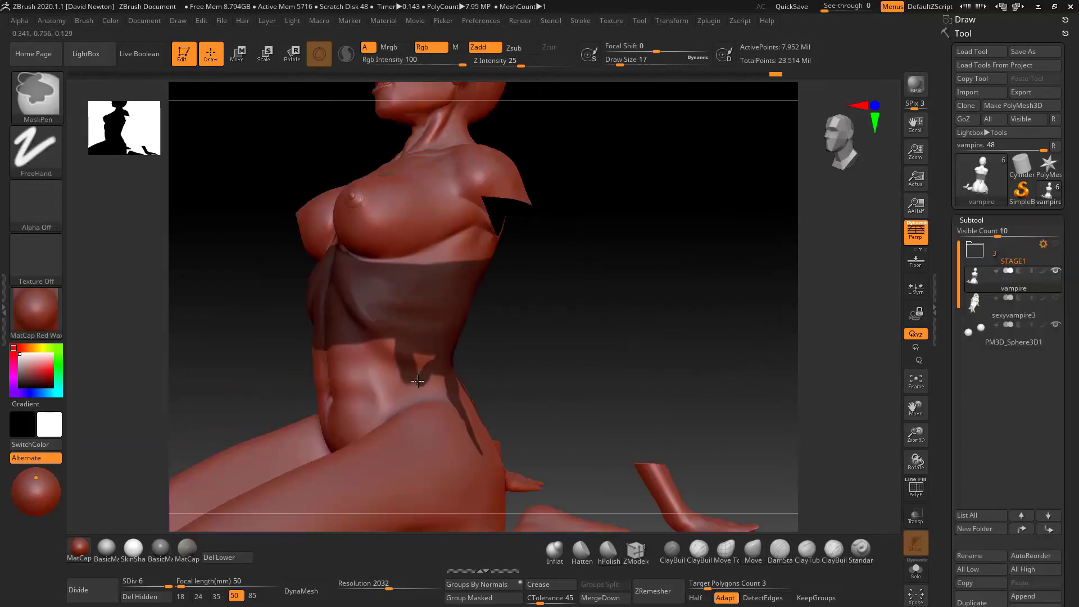
Remesh the strap with ZRemesher and preview NoisePlug wrinkle noise on the Y-shaped strap
click(657, 590)
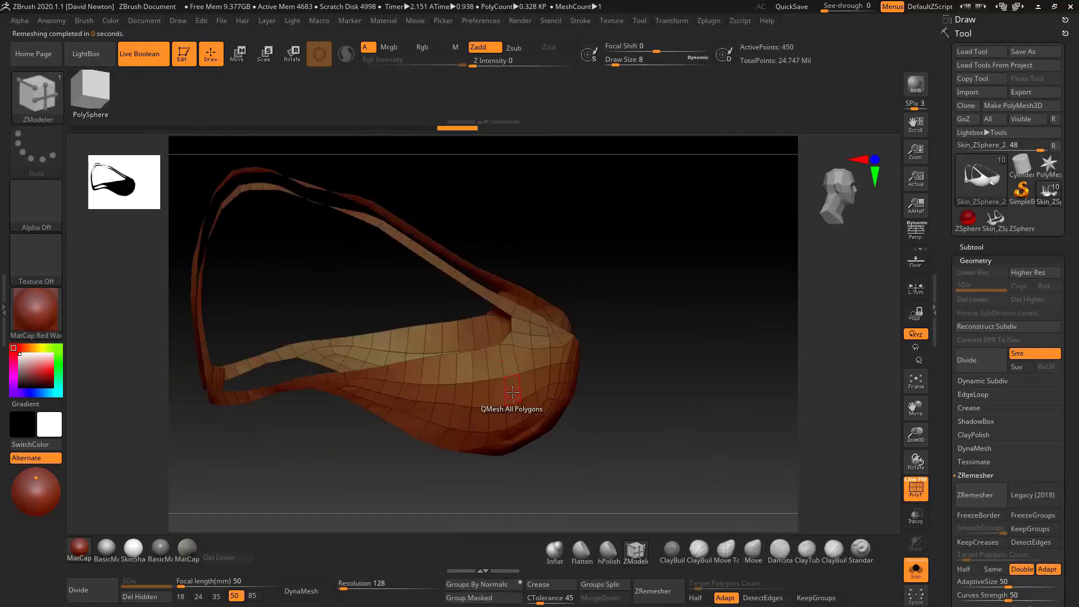
click(1011, 318)
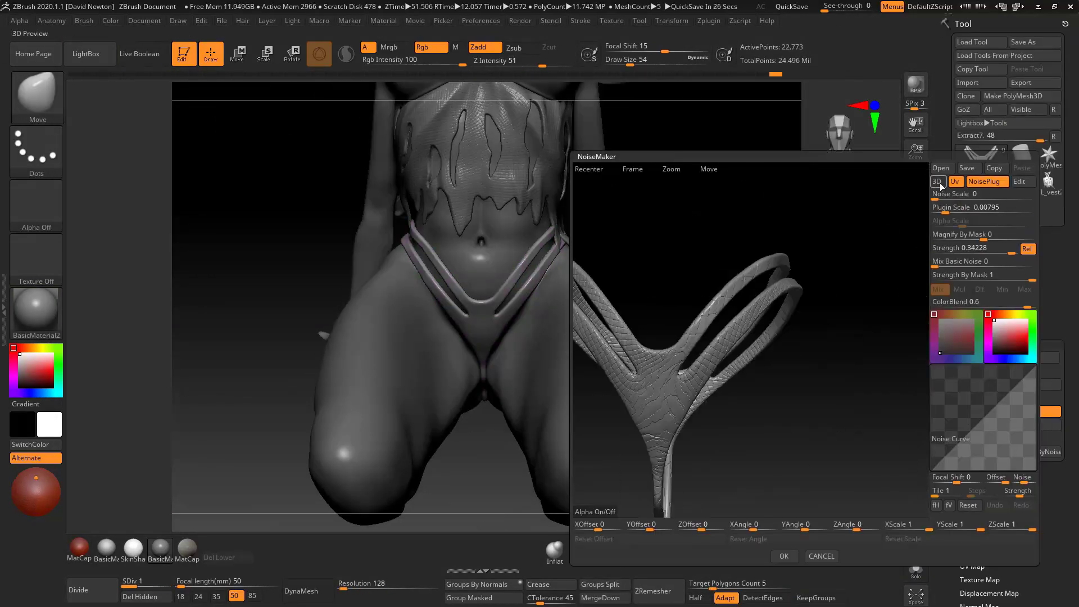
Enable Live Boolean and union the FINALPOSE folder via Make Boolean Mesh
click(709, 20)
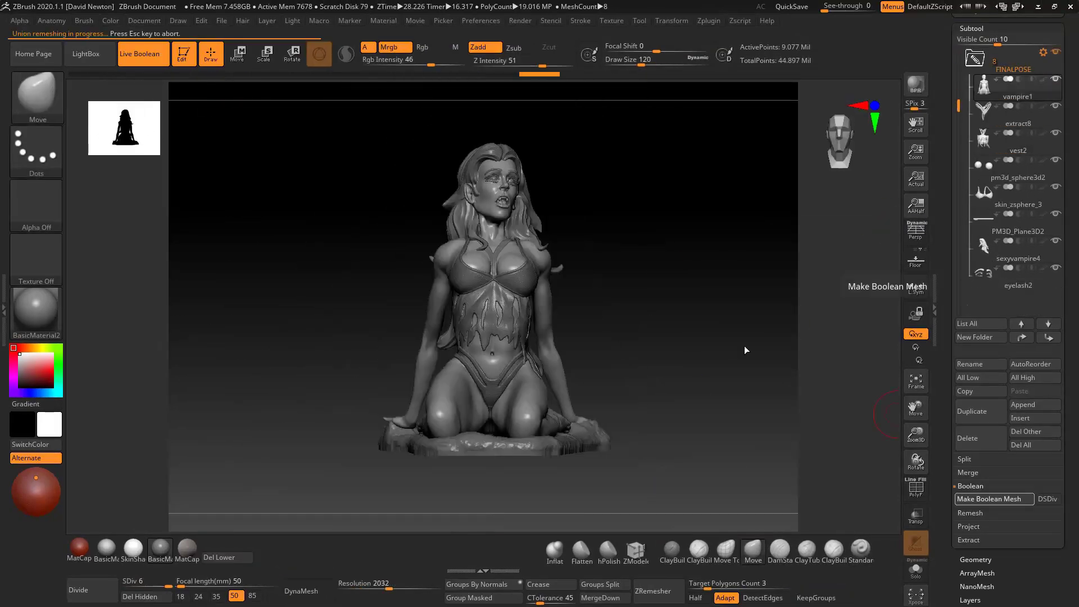
click(994, 498)
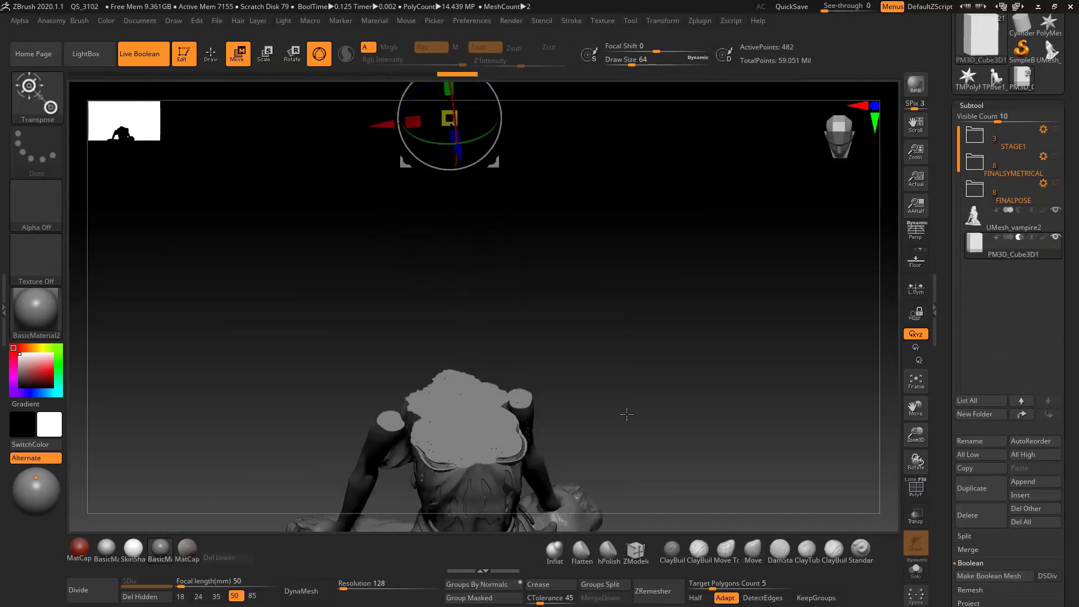